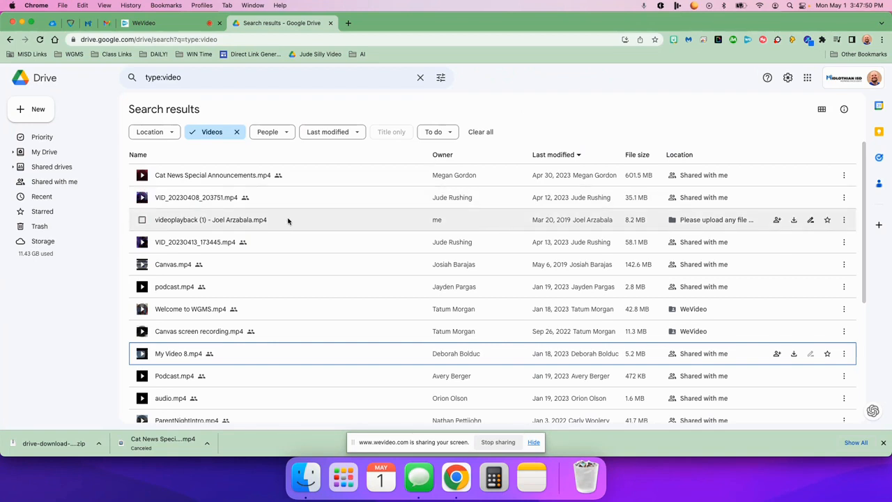
pyautogui.click(143, 220)
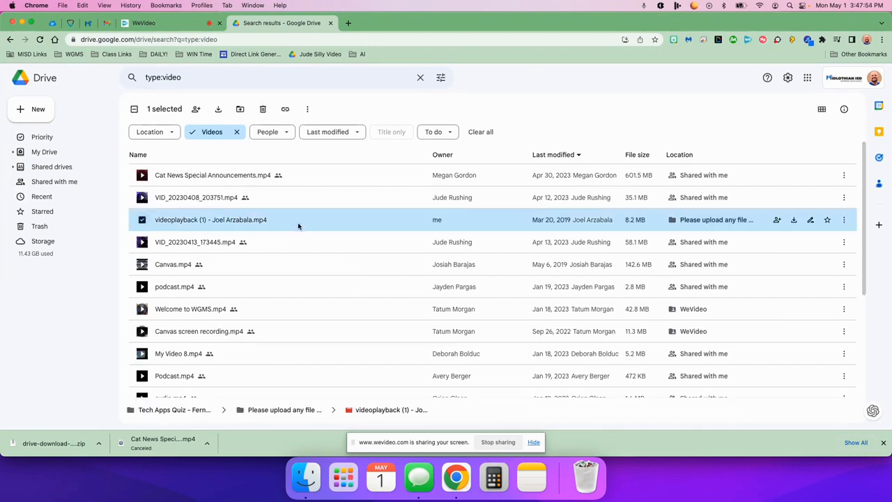
pyautogui.rightClick(298, 220)
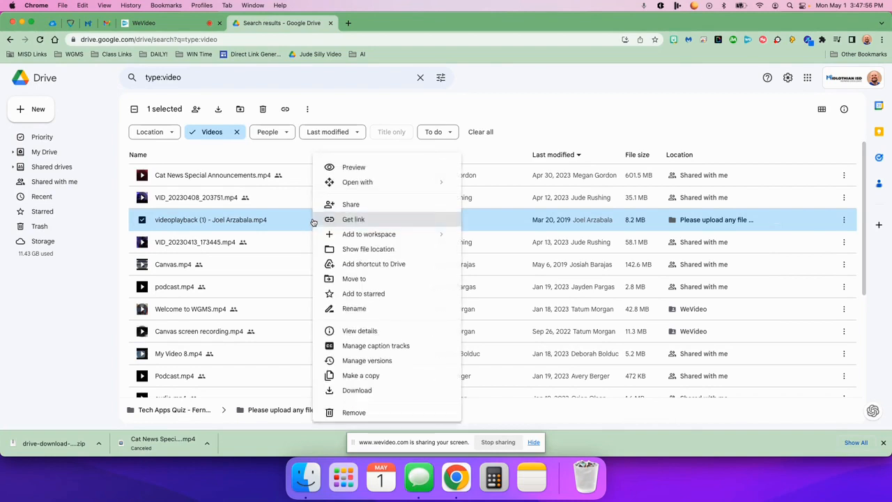
pyautogui.moveTo(357, 390)
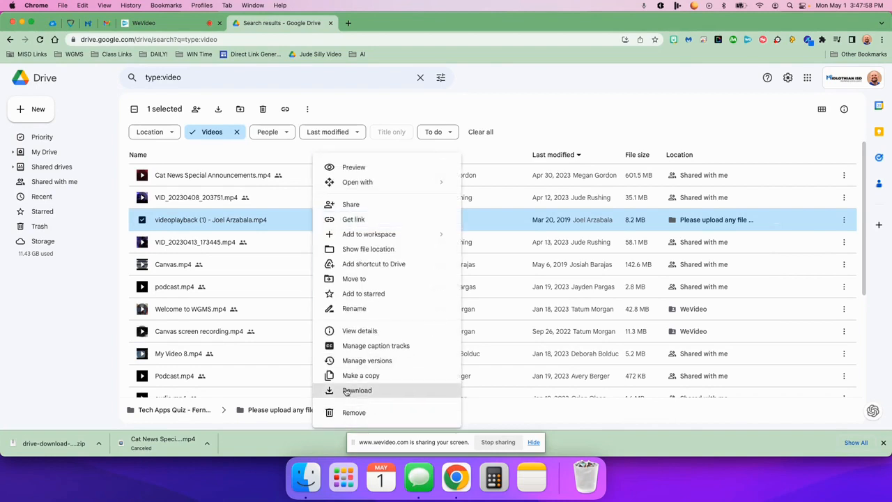
pyautogui.click(357, 390)
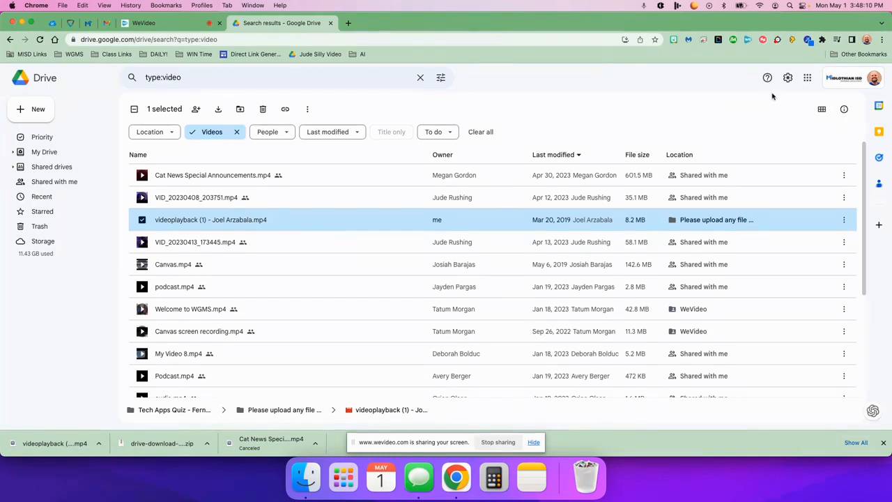
# Switch to the YouTube Studio Channel content tab and briefly check the account menu.
pyautogui.click(807, 78)
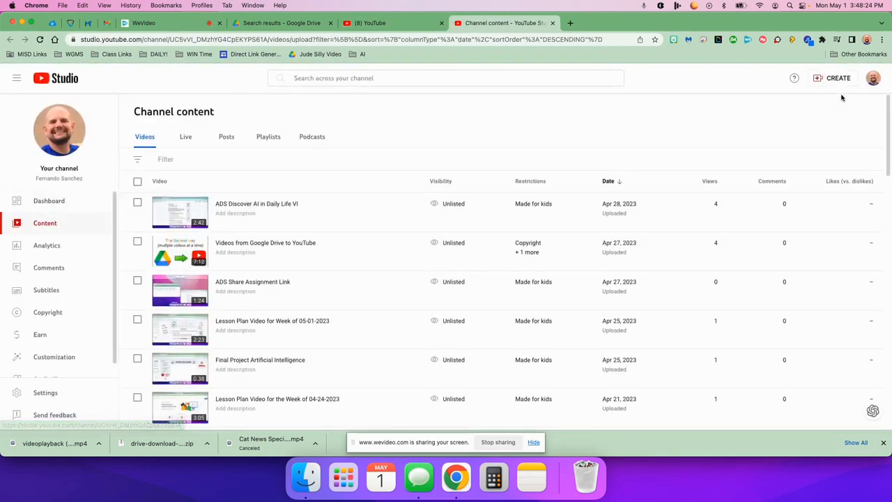
pyautogui.click(873, 78)
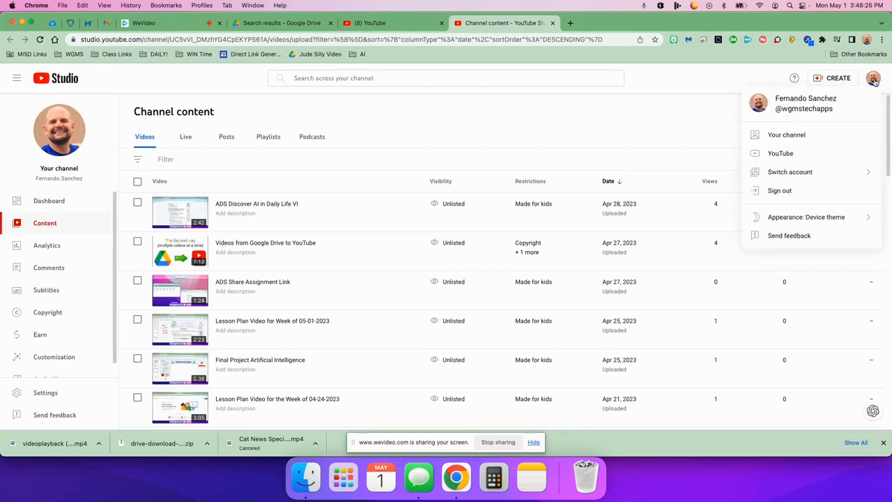
pyautogui.click(682, 81)
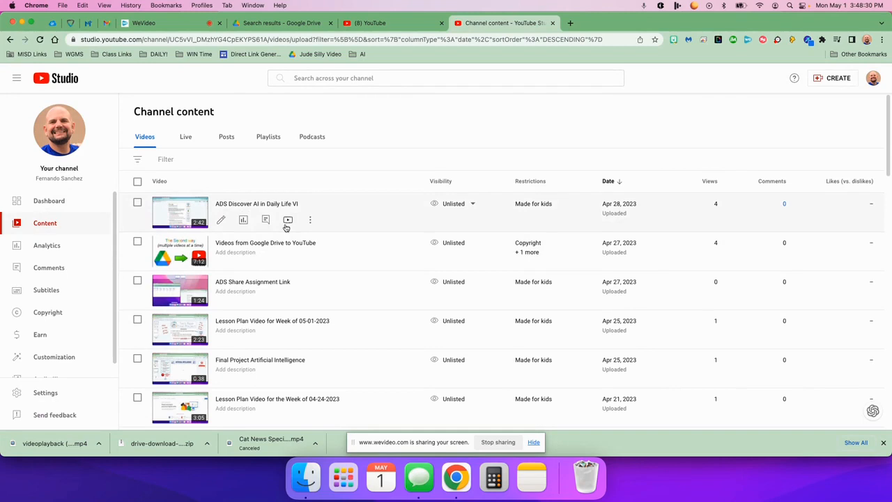
pyautogui.moveTo(426, 115)
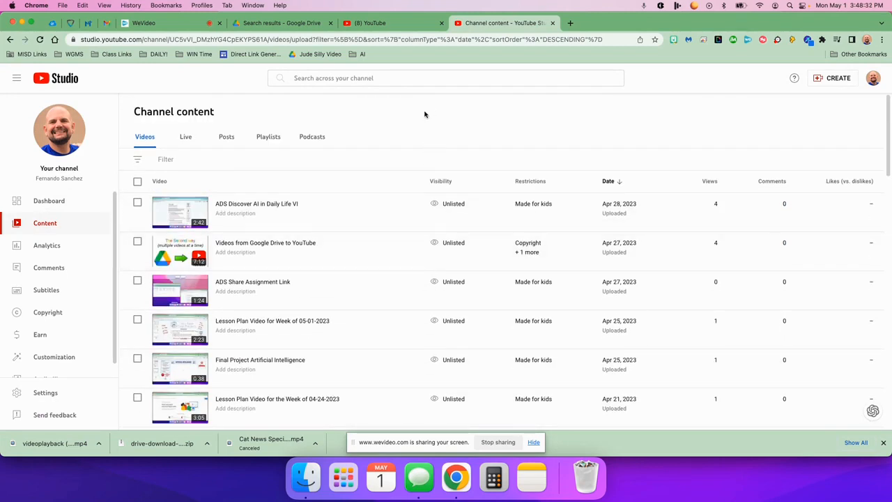
pyautogui.moveTo(826, 78)
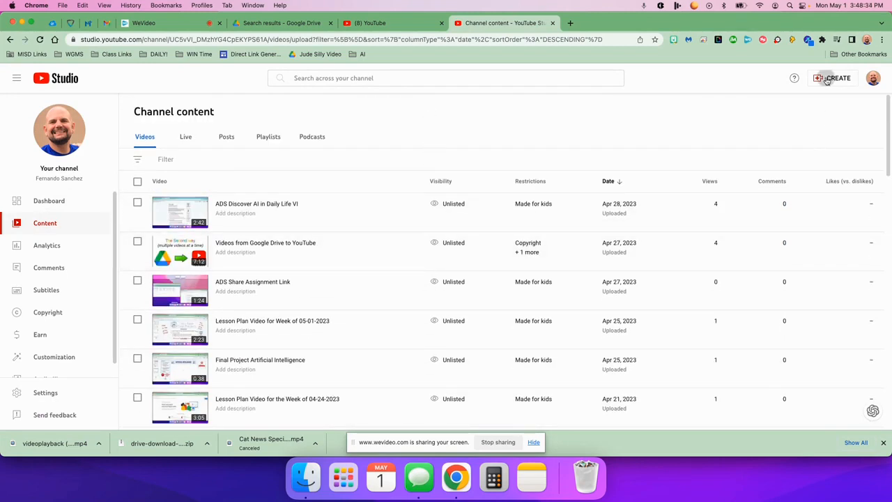
pyautogui.click(837, 78)
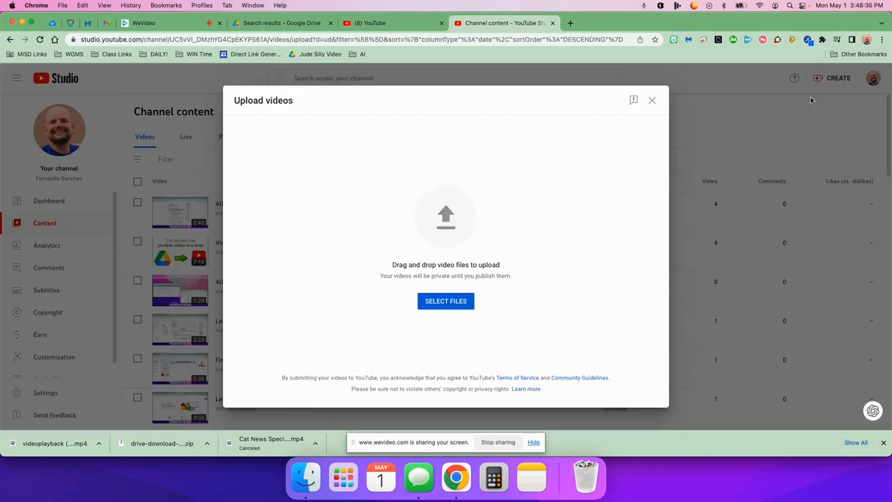
pyautogui.moveTo(6, 424)
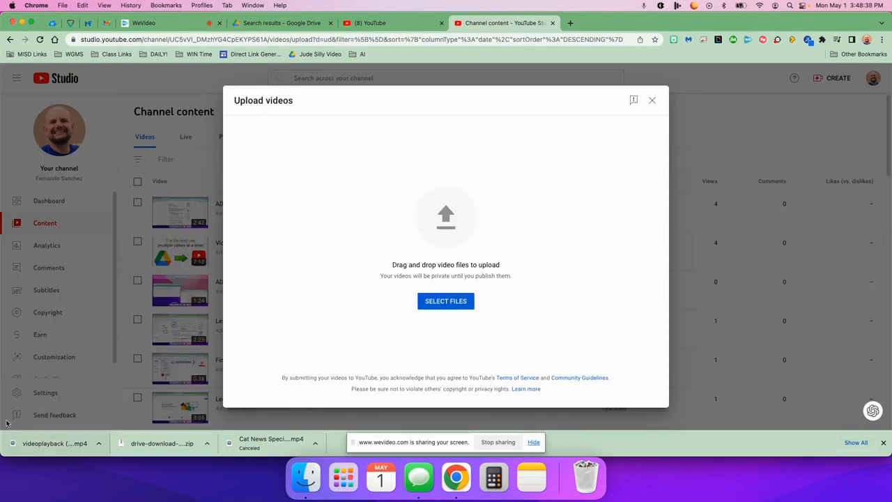
pyautogui.moveTo(471, 227)
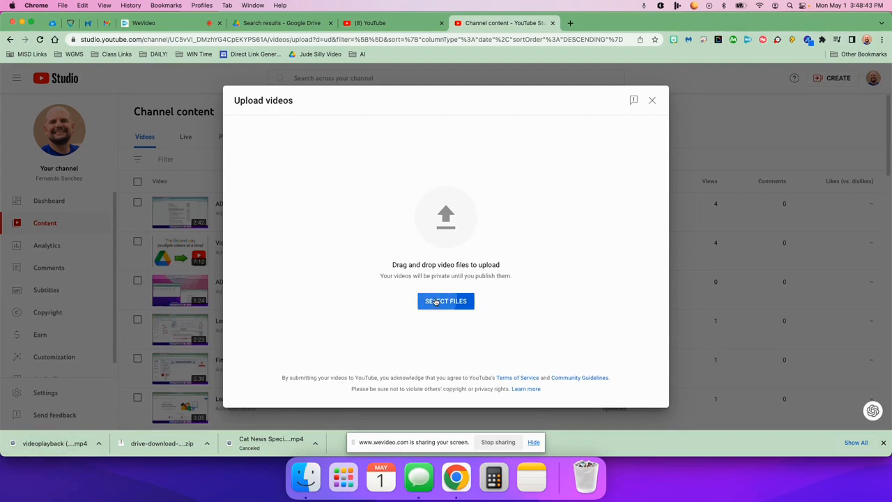
pyautogui.click(446, 302)
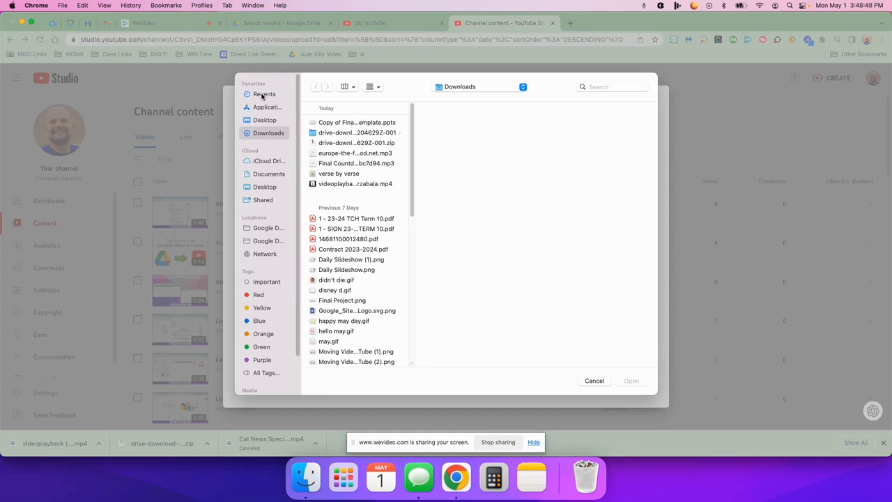
pyautogui.click(265, 95)
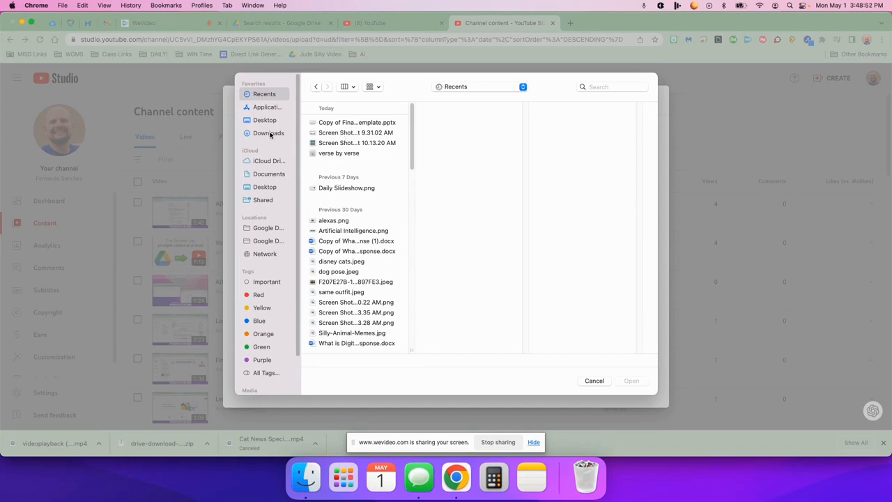
pyautogui.click(268, 134)
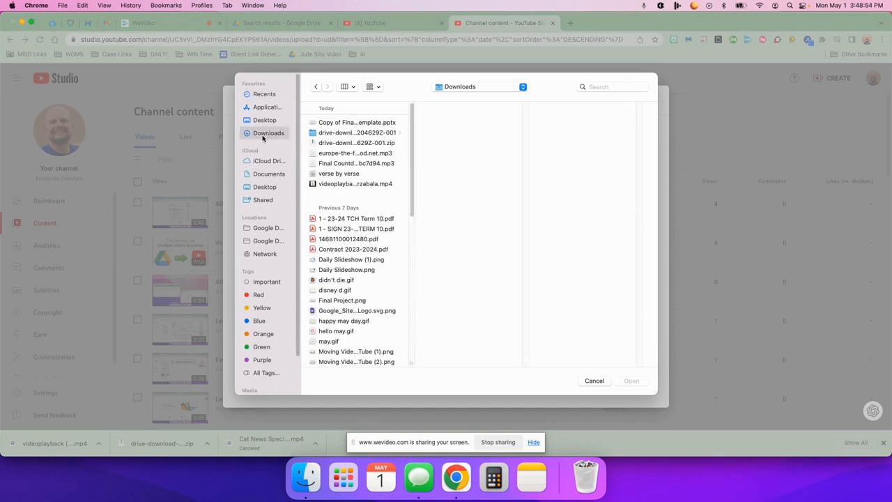
pyautogui.click(355, 184)
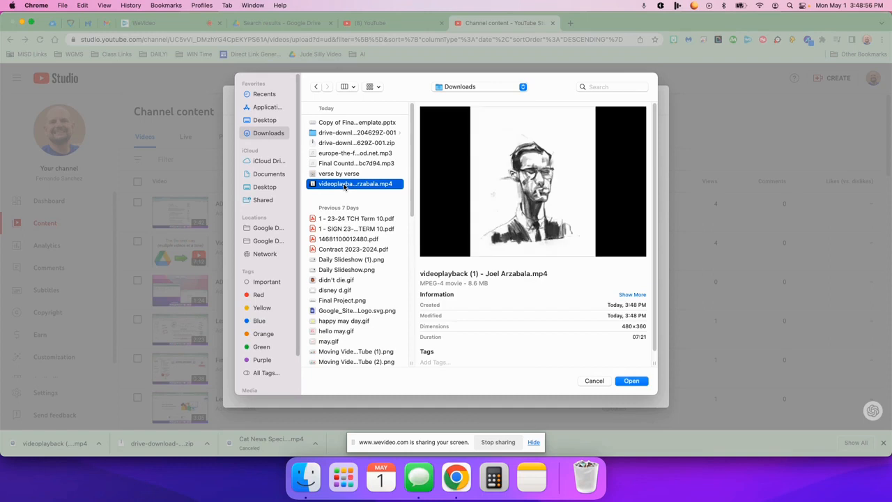
pyautogui.click(630, 379)
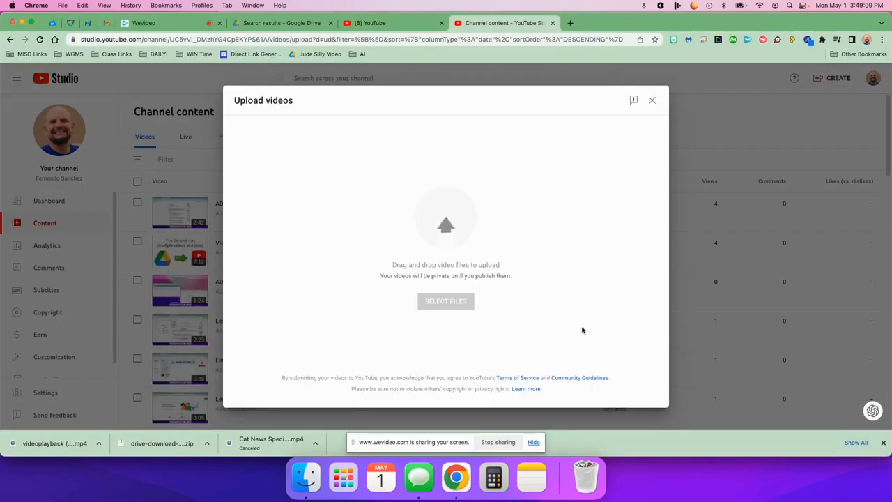
# Review the Details form, skip the playlist choice and scroll down to the Audience section.
pyautogui.click(446, 301)
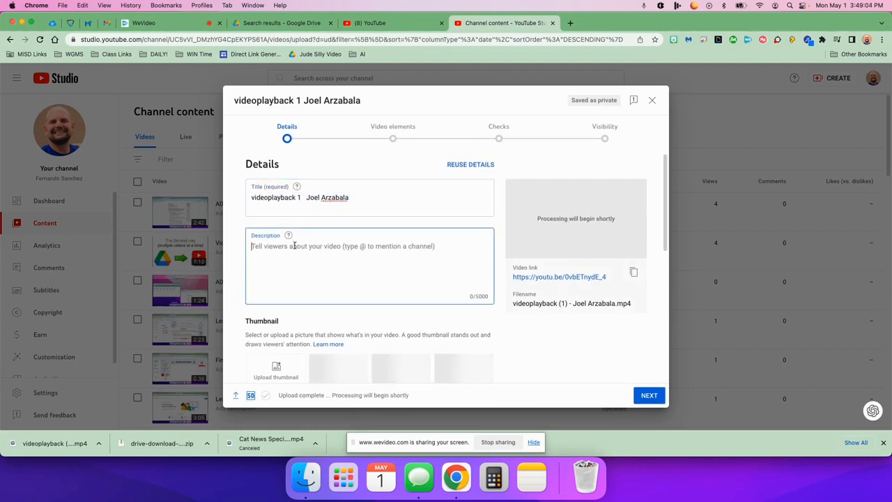
pyautogui.scroll(-3)
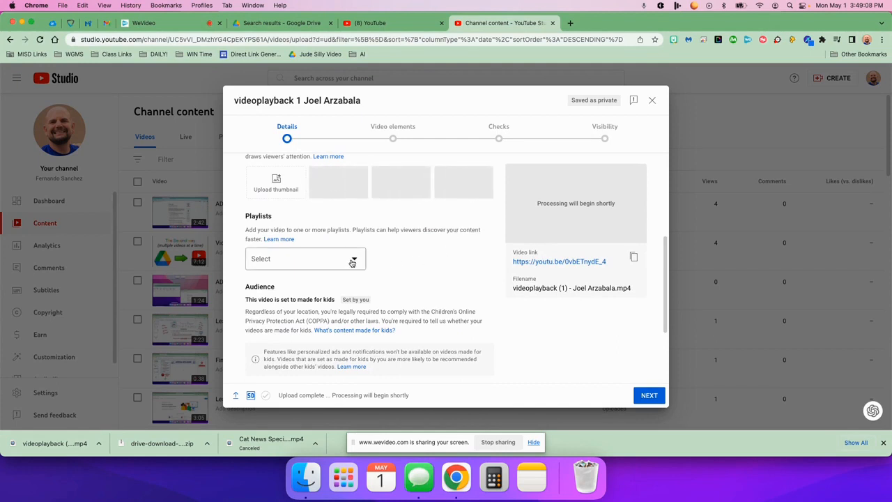
pyautogui.click(305, 258)
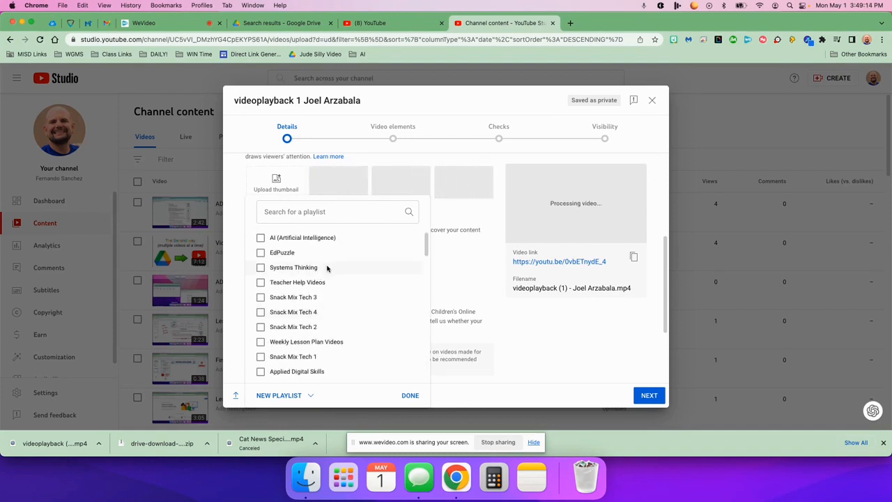
pyautogui.click(278, 396)
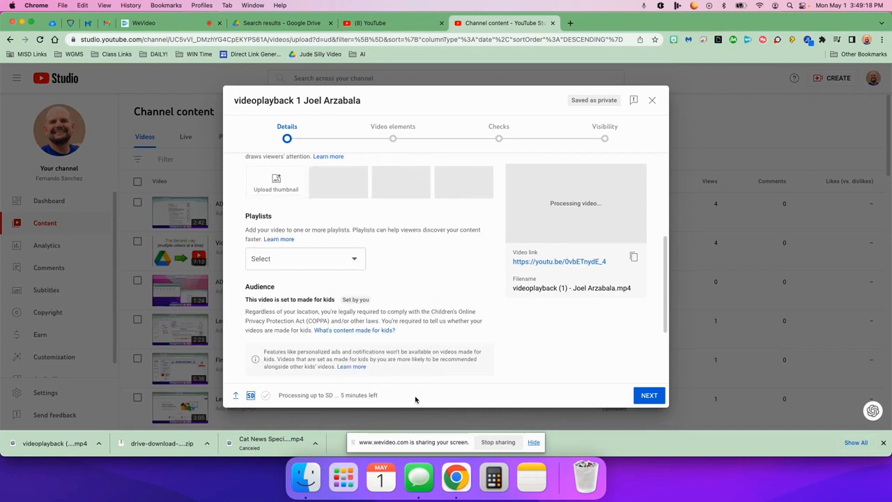
pyautogui.scroll(-3)
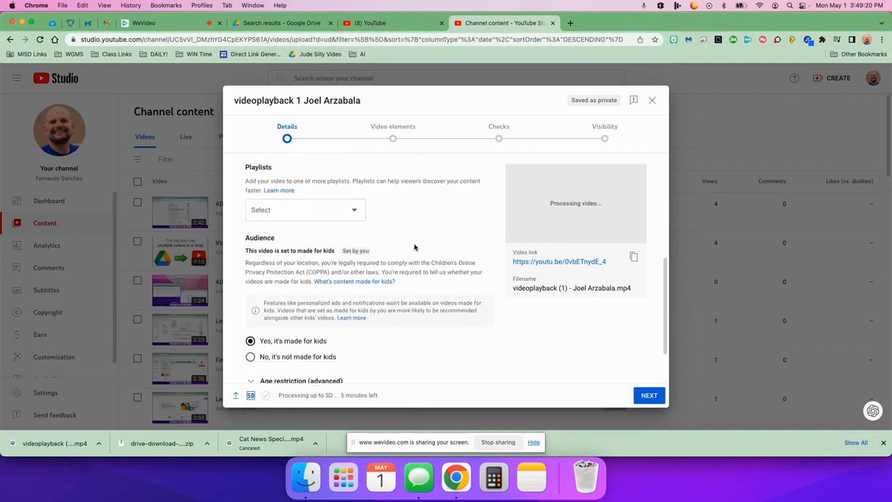
pyautogui.scroll(-3)
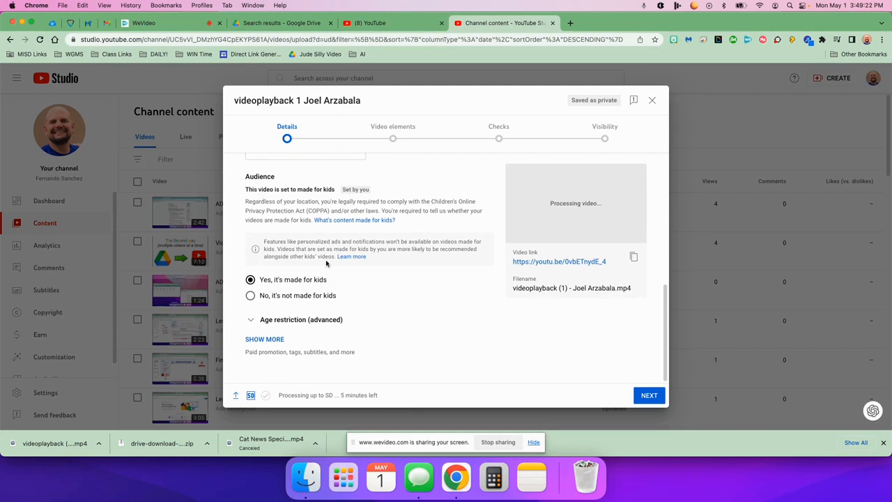
pyautogui.moveTo(304, 285)
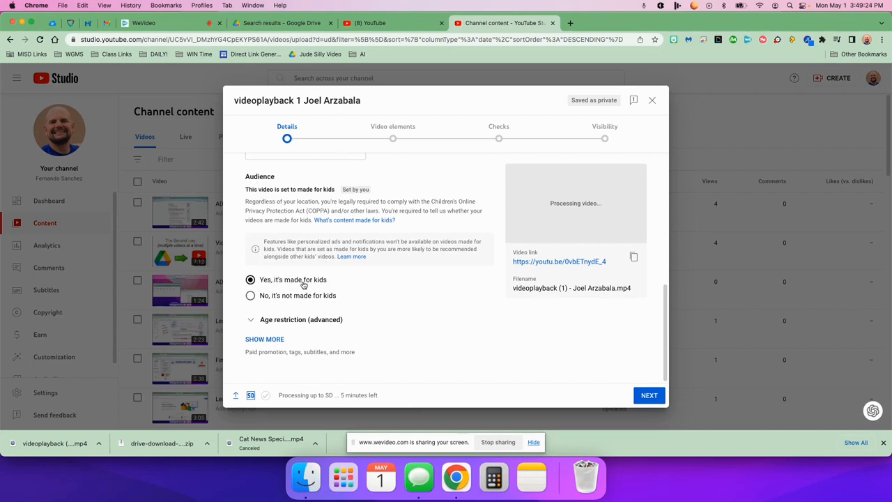
pyautogui.moveTo(312, 281)
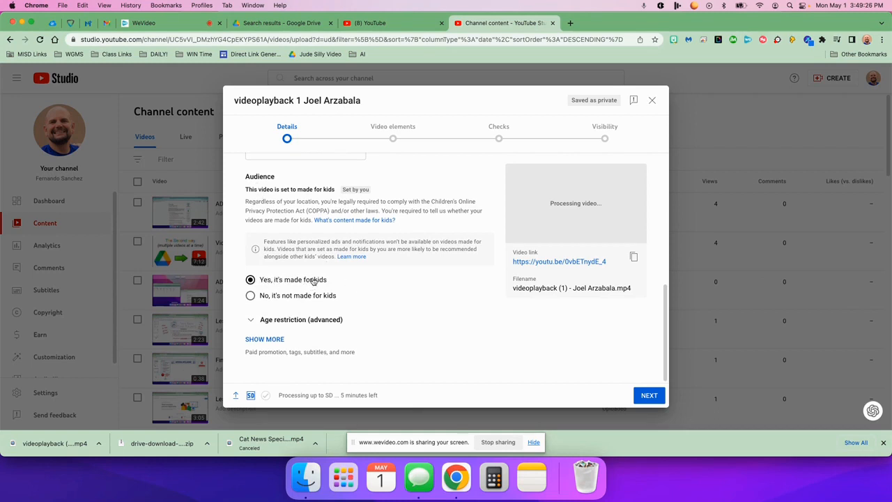
# Advance through Checks and Visibility and save the video as Unlisted.
pyautogui.click(649, 396)
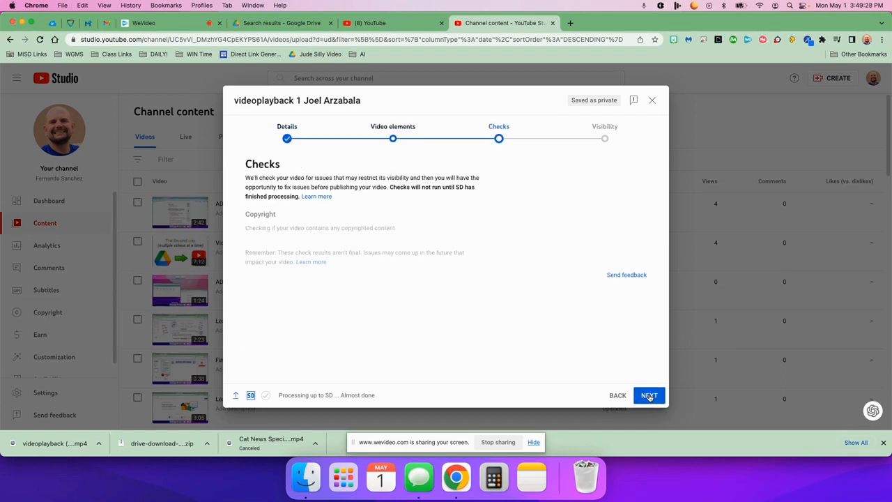
pyautogui.click(647, 396)
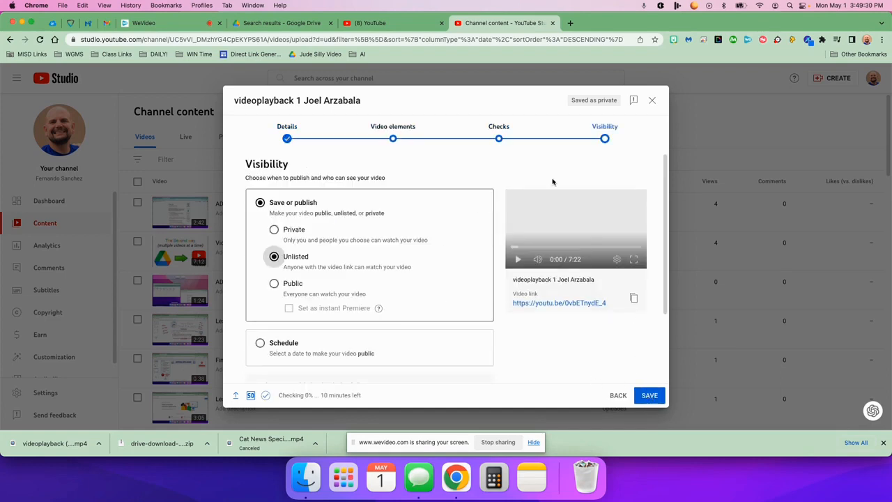
pyautogui.moveTo(290, 253)
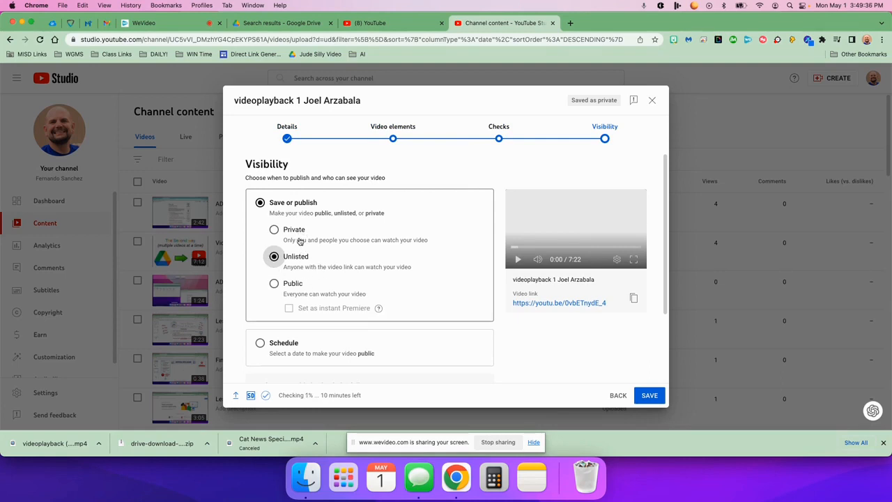
pyautogui.moveTo(431, 271)
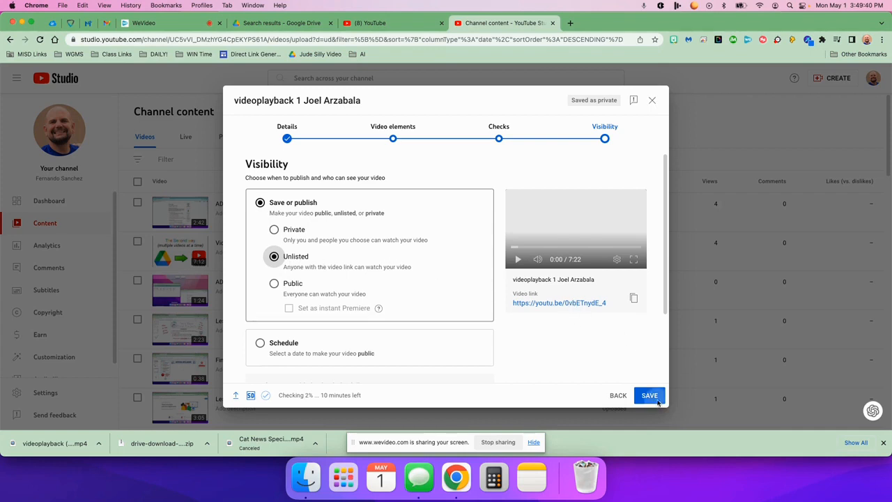
pyautogui.click(649, 396)
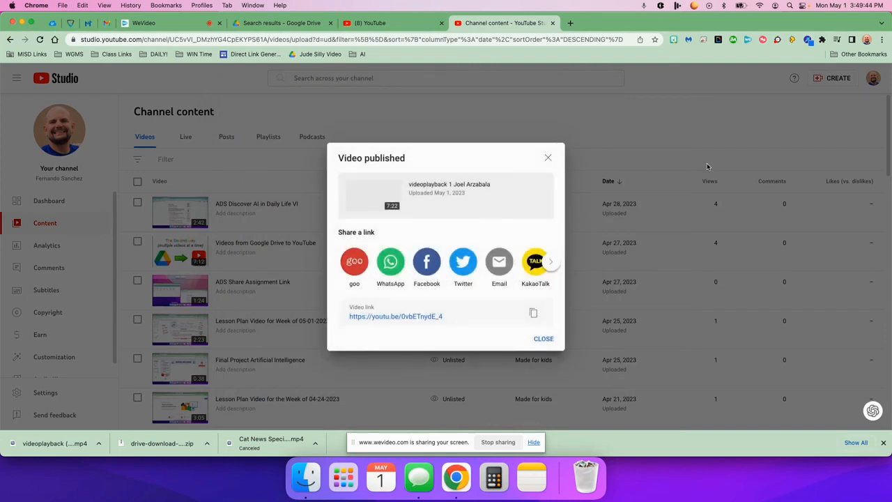
# Dismiss the Video published dialog to return to Channel content.
pyautogui.click(544, 339)
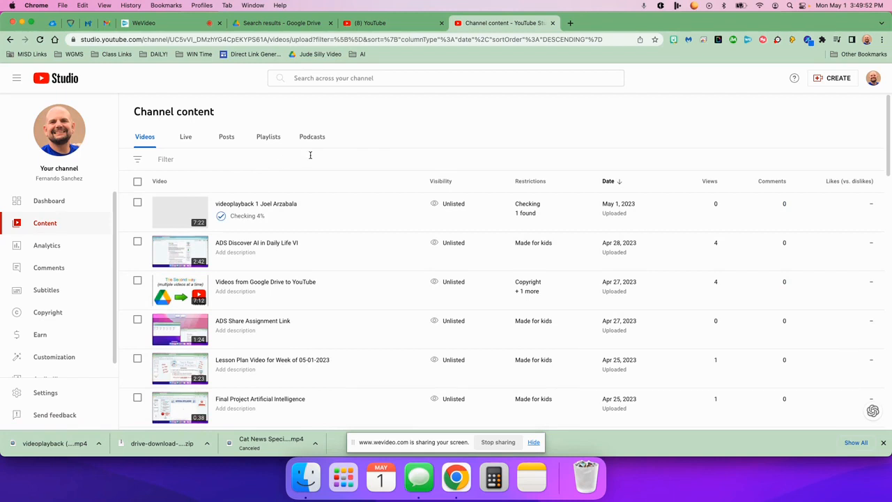
pyautogui.moveTo(407, 137)
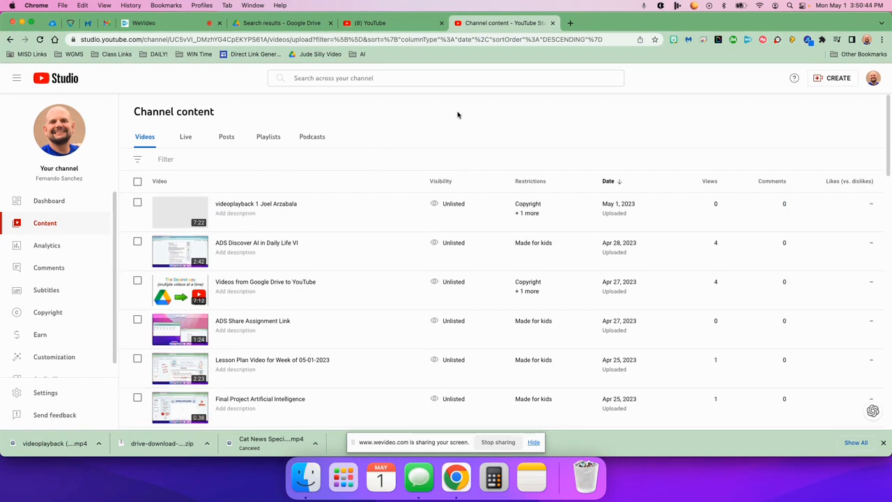
pyautogui.moveTo(276, 212)
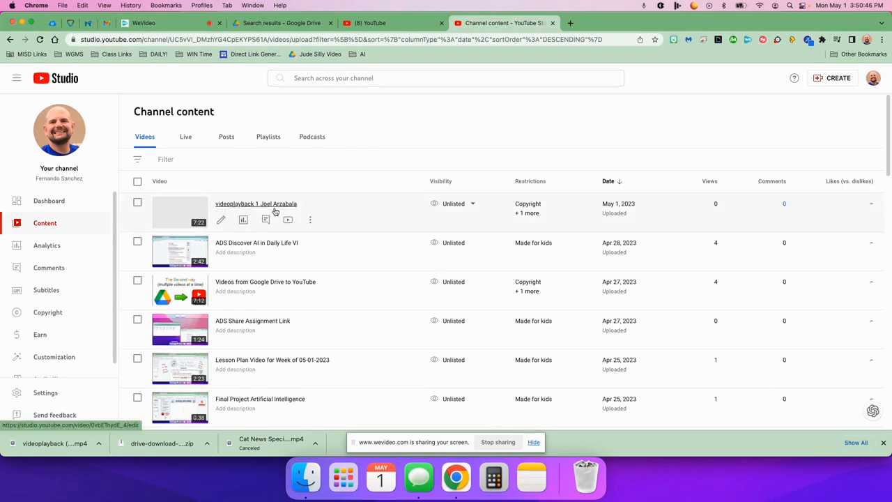
pyautogui.moveTo(405, 109)
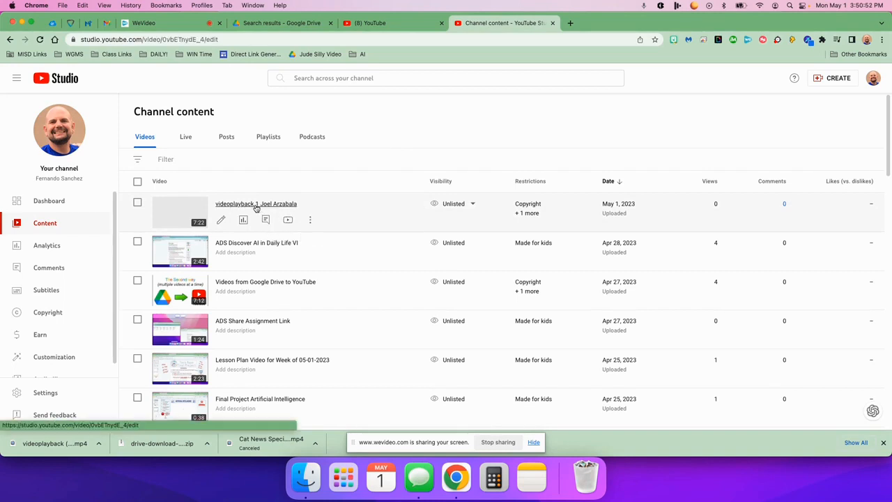
pyautogui.click(257, 203)
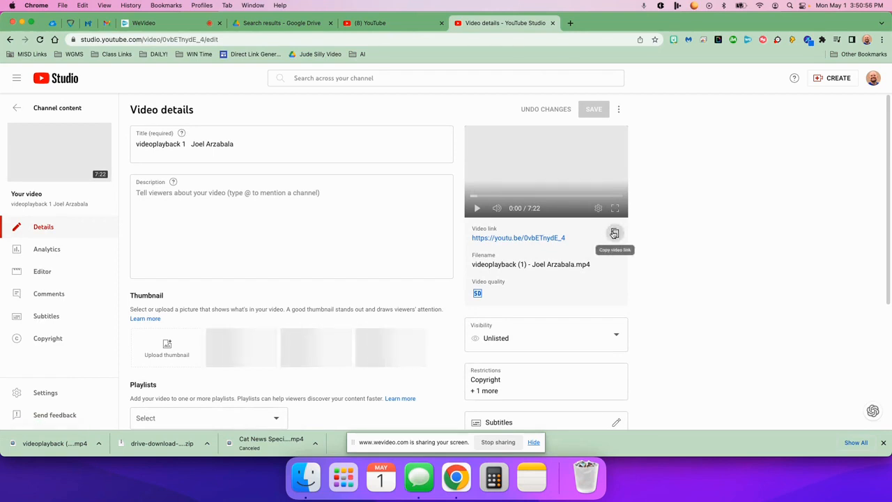
pyautogui.click(614, 233)
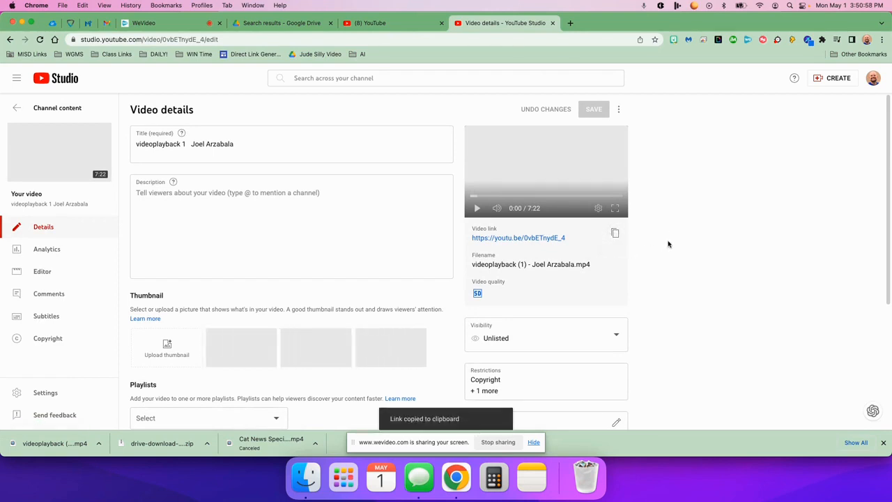
pyautogui.click(282, 23)
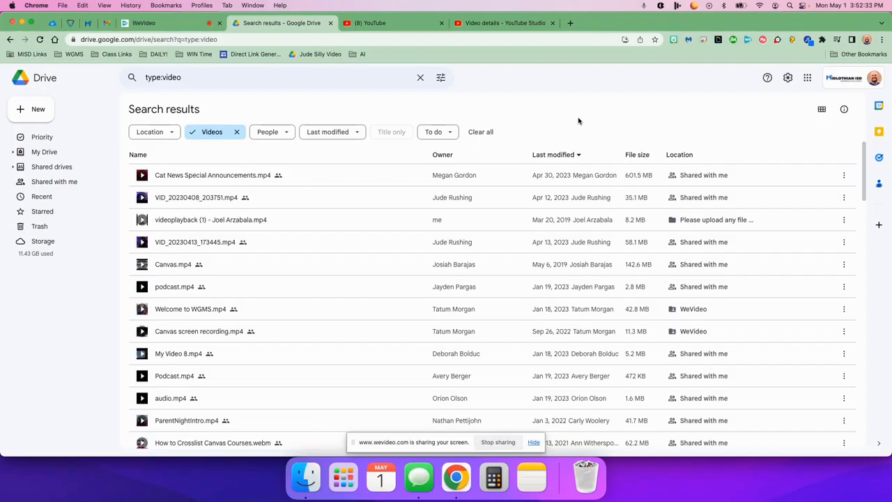
pyautogui.moveTo(561, 108)
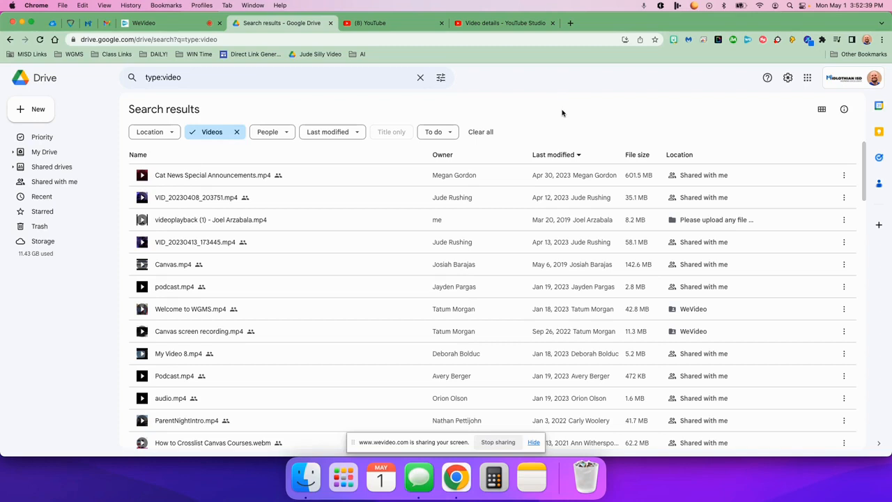
pyautogui.moveTo(579, 102)
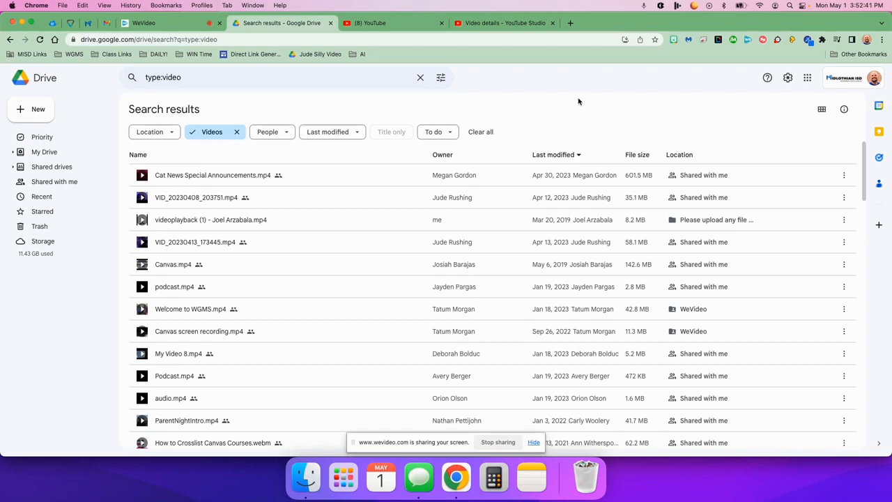
pyautogui.moveTo(174, 287)
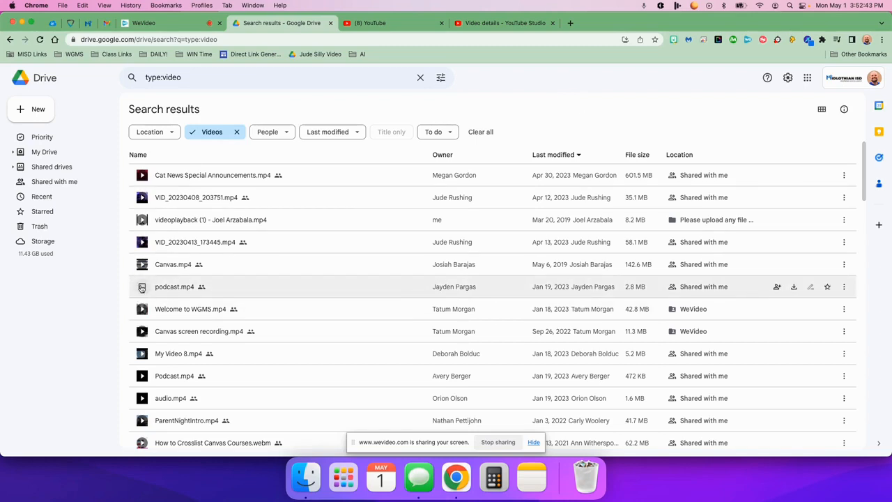
# Select podcast.mp4 in the Drive video search results and scroll the list.
pyautogui.click(142, 287)
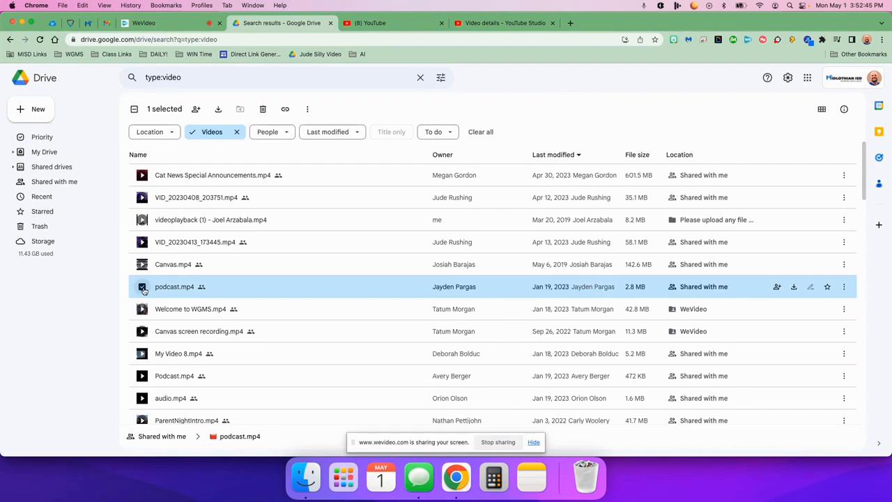
pyautogui.click(143, 287)
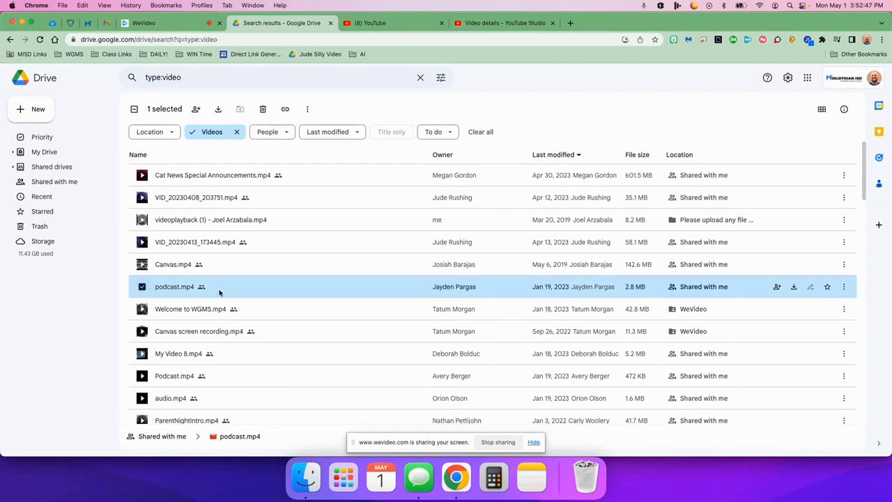
pyautogui.moveTo(417, 291)
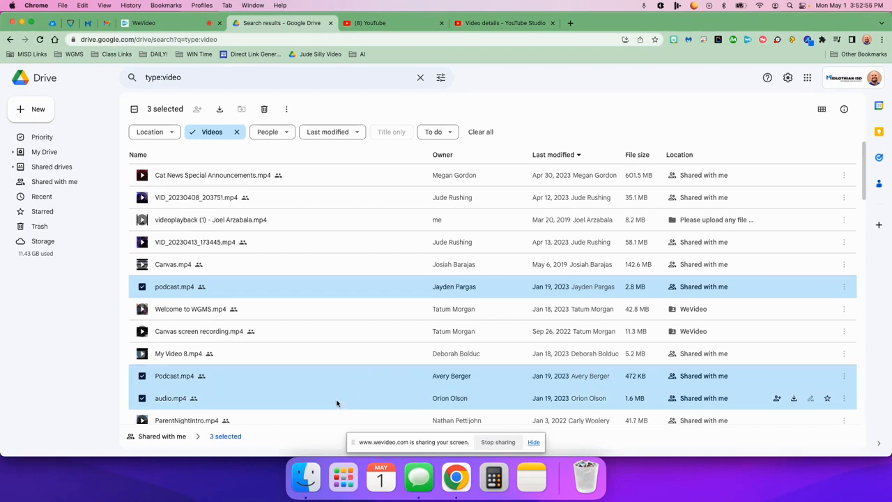
pyautogui.scroll(-3)
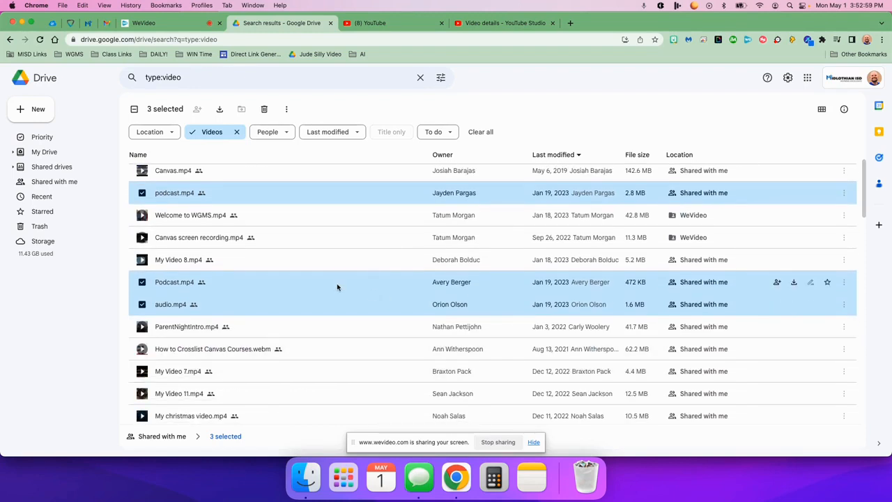
# Download the three selected videos together as one zip.
pyautogui.rightClick(338, 287)
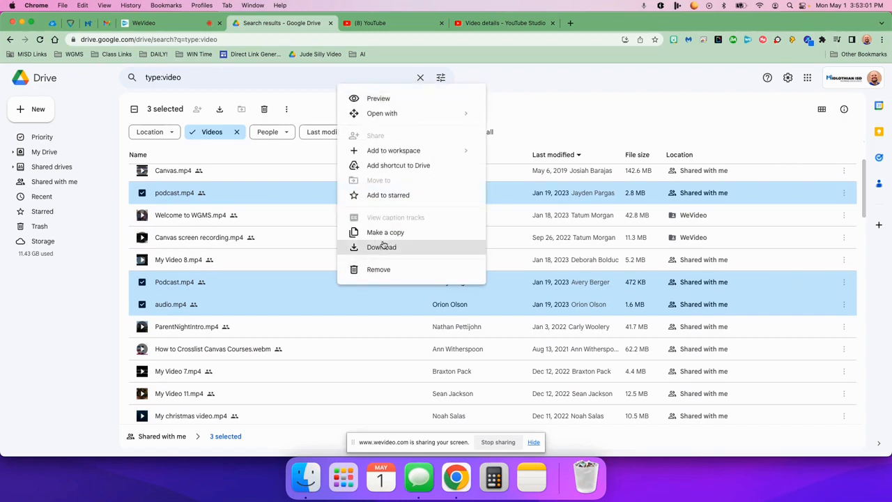
pyautogui.click(287, 109)
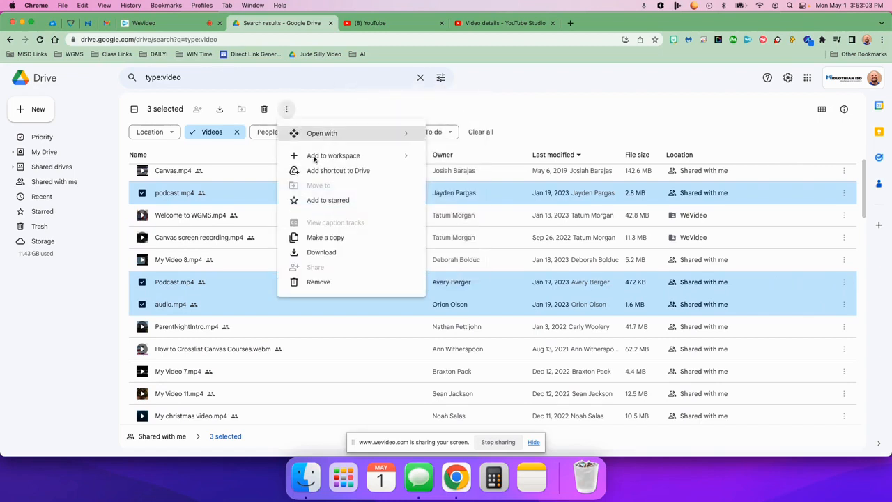
pyautogui.click(320, 252)
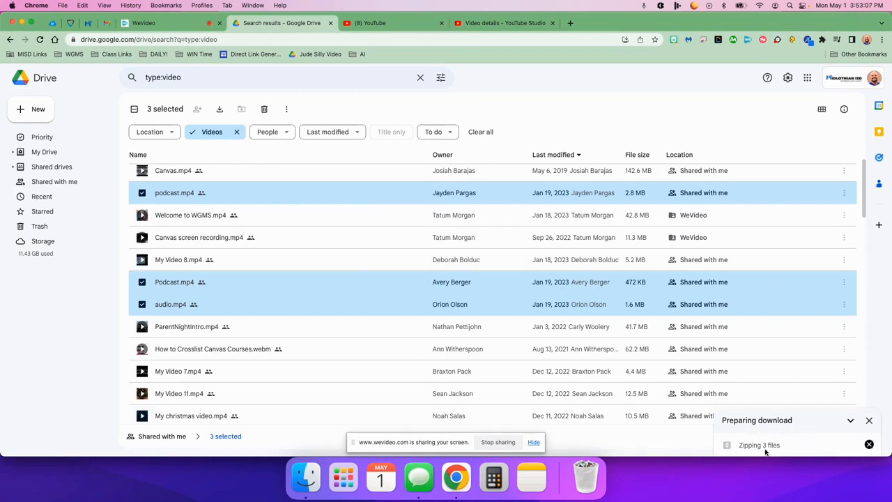
pyautogui.moveTo(679, 446)
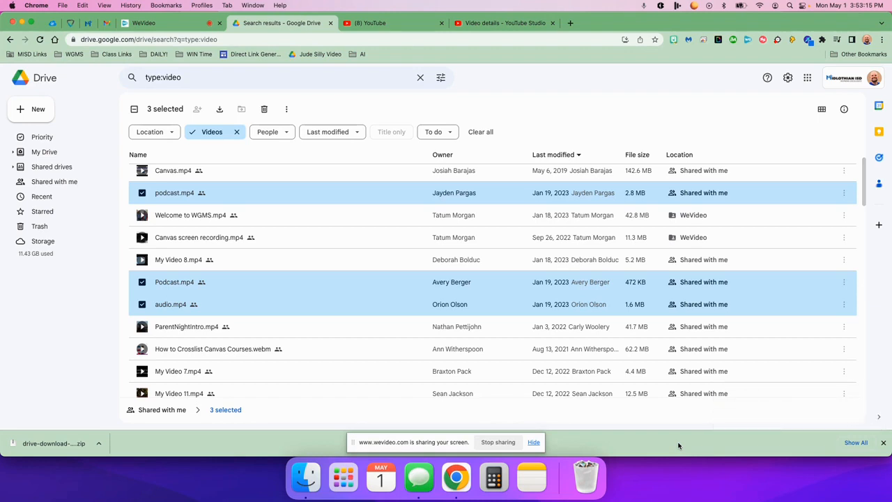
pyautogui.moveTo(39, 438)
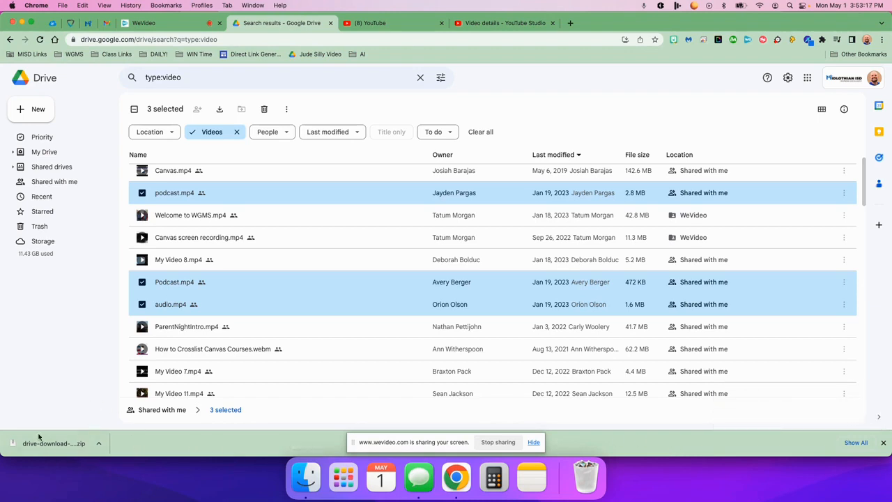
pyautogui.moveTo(70, 387)
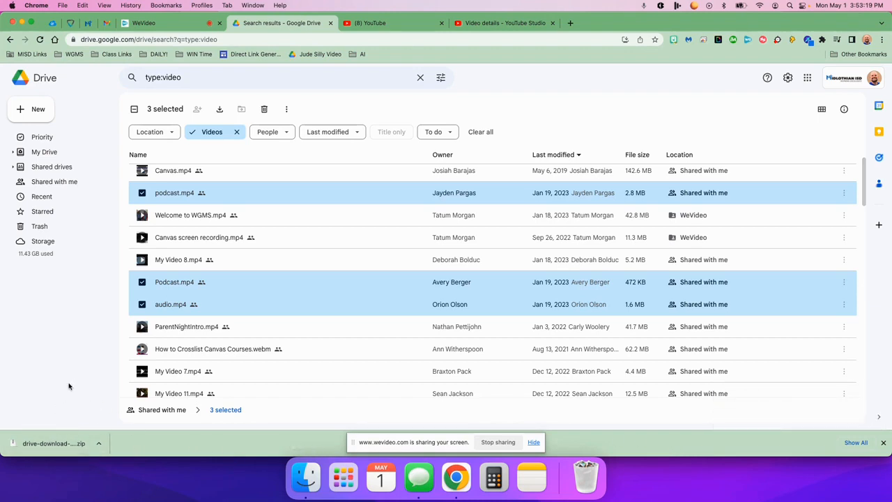
# Open the downloaded zip in Finder and select the extracted drive-download folder.
pyautogui.click(55, 443)
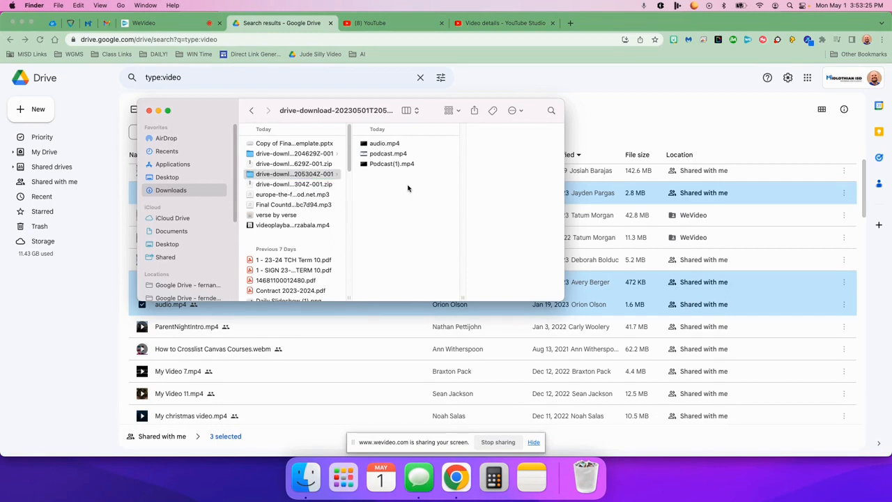
pyautogui.click(293, 173)
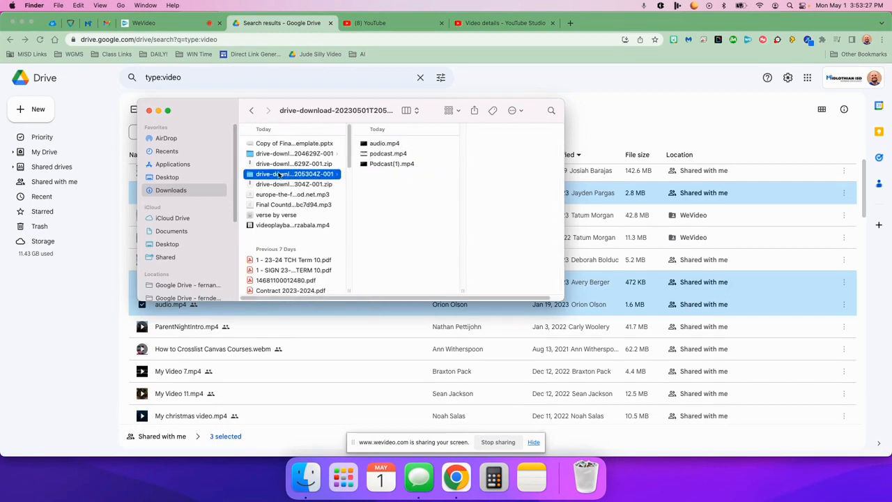
pyautogui.moveTo(322, 129)
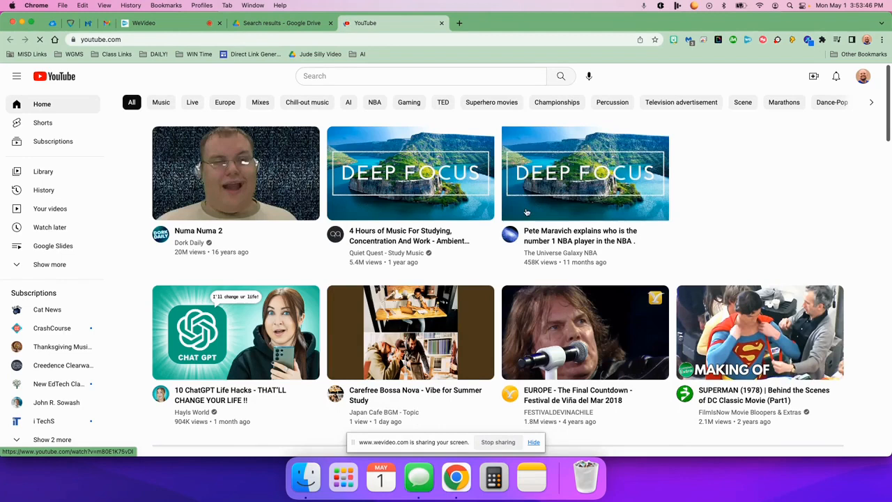
# From the Channel content page, start an Upload videos action via the Create menu.
pyautogui.click(460, 22)
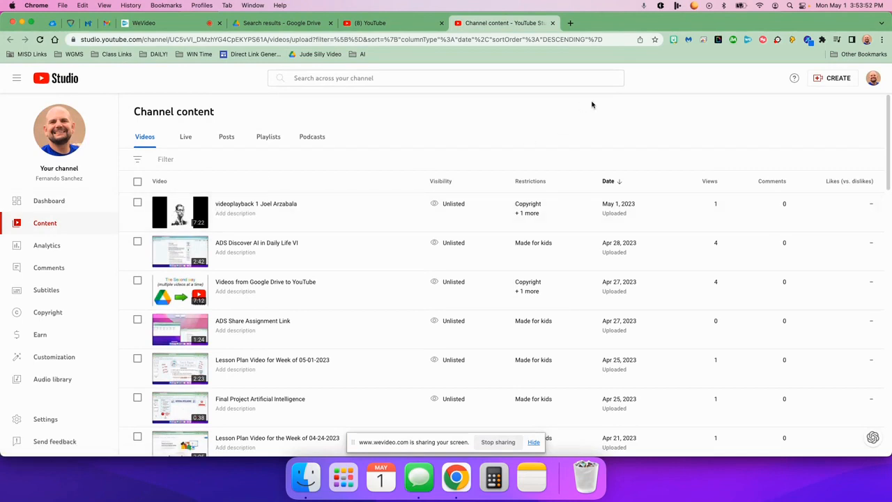
pyautogui.click(836, 78)
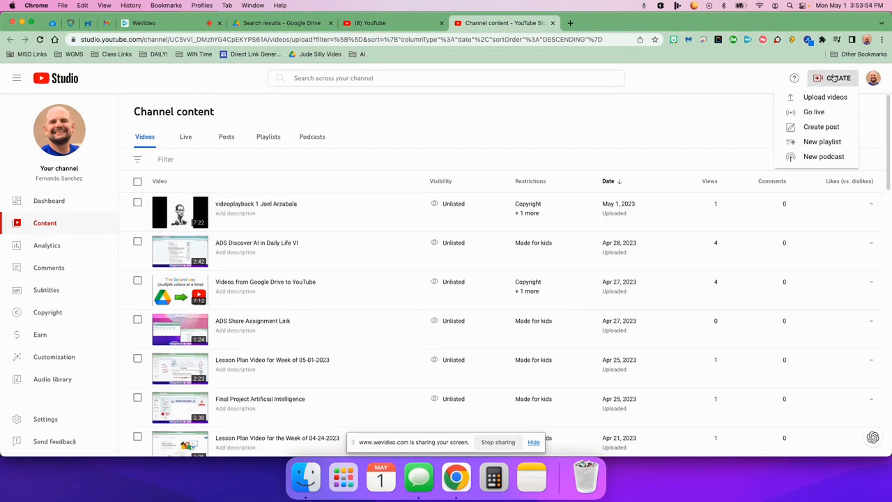
pyautogui.click(825, 98)
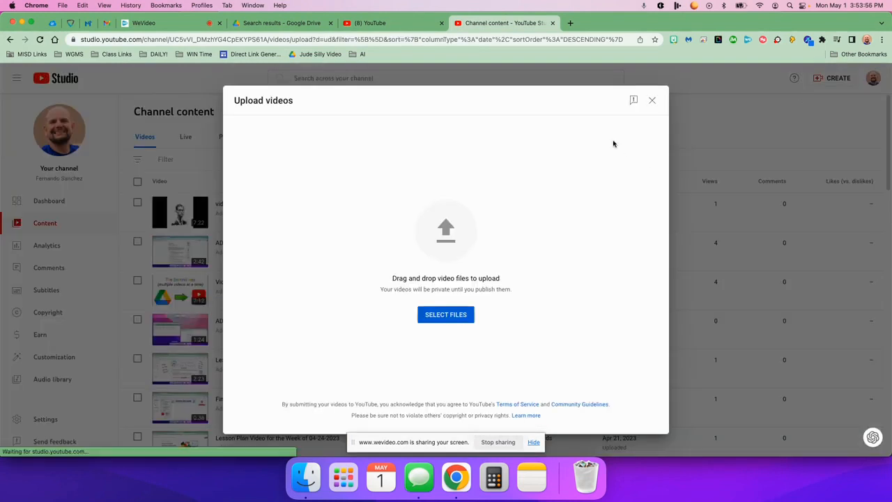
# Select audio.mp4, podcast.mp4 and Podcast(1).mp4 from the drive-download folder and upload them together.
pyautogui.click(447, 315)
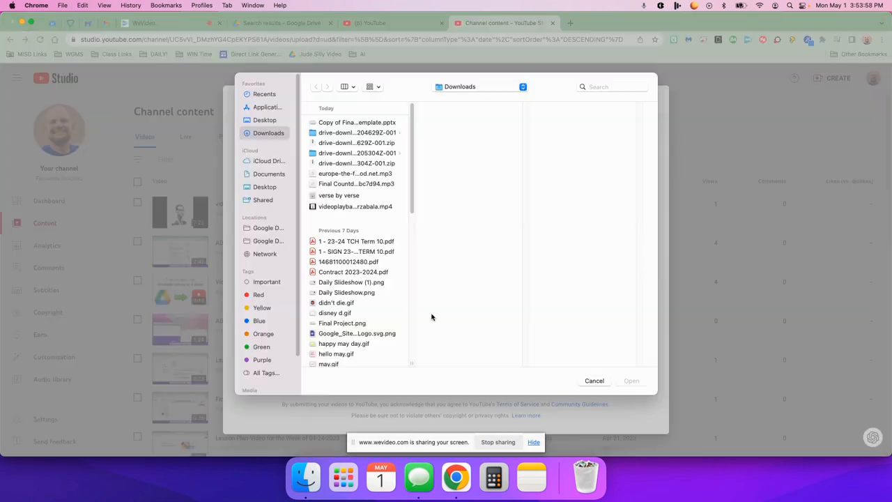
pyautogui.click(357, 152)
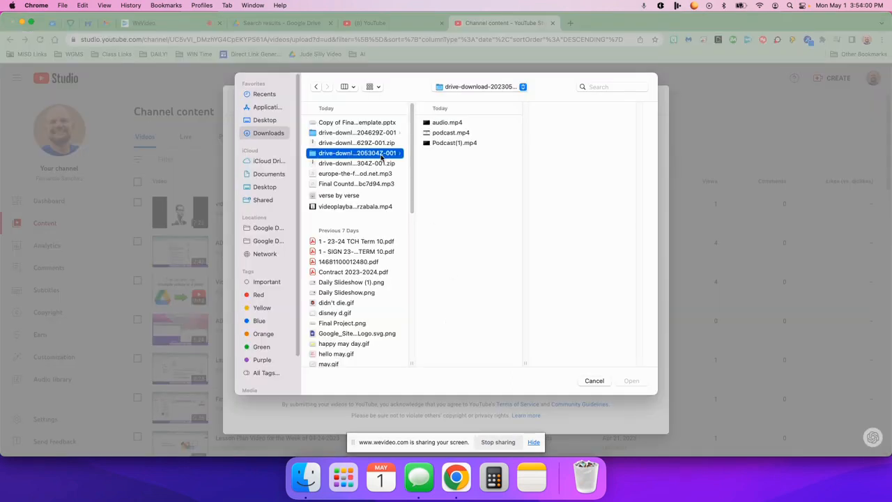
pyautogui.click(448, 123)
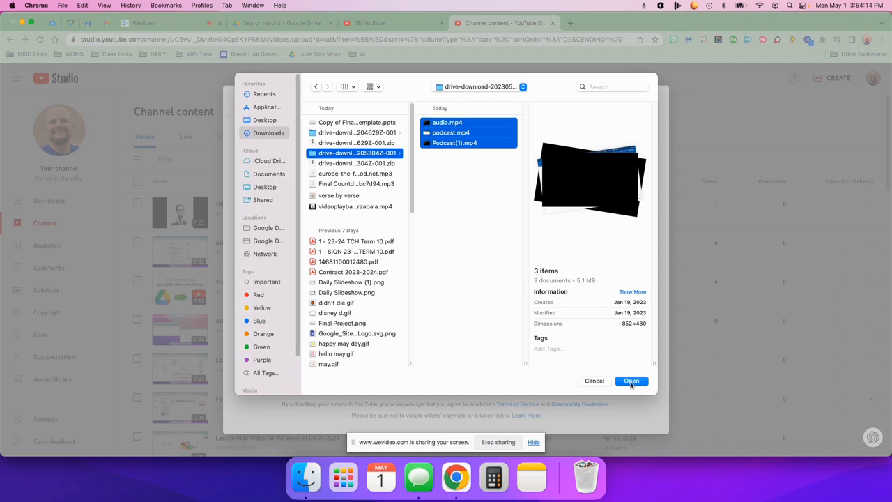
pyautogui.click(630, 381)
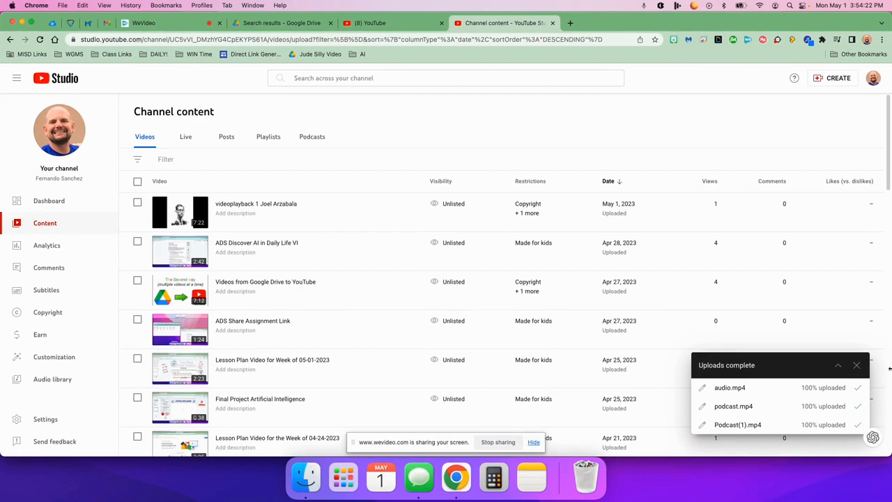
pyautogui.moveTo(859, 366)
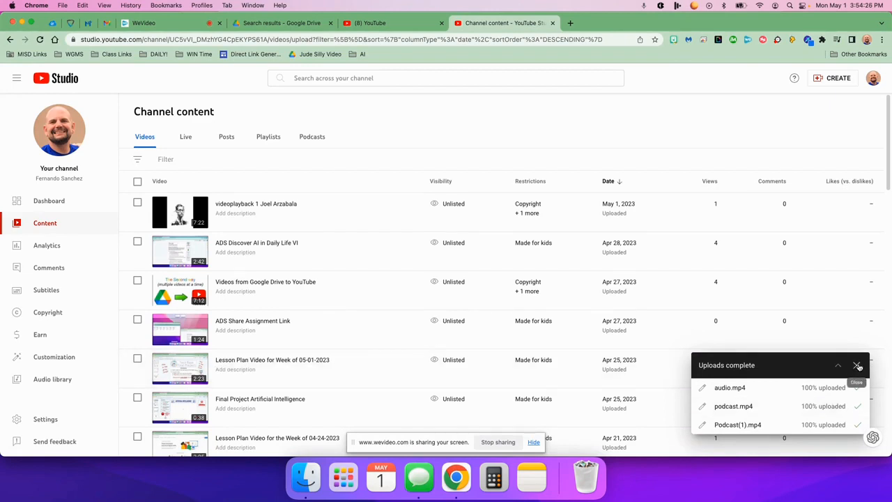
# Close the Uploads complete panel so the three new drafts show in Channel content.
pyautogui.click(859, 365)
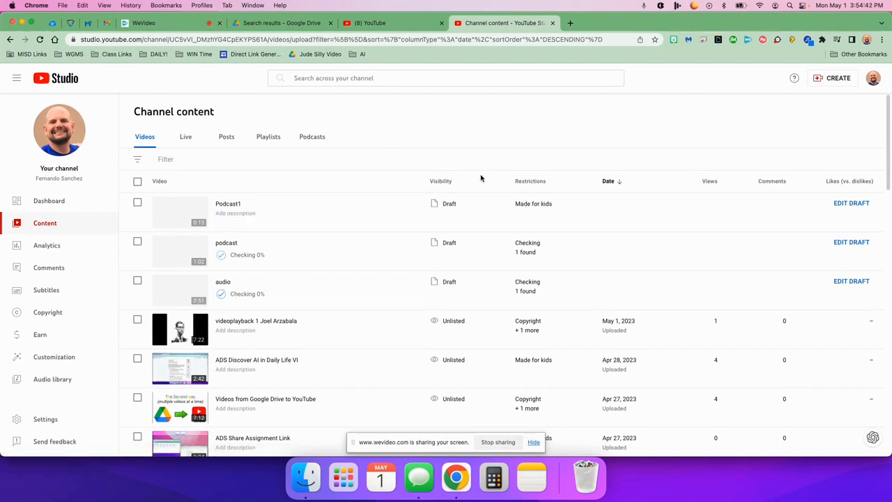
pyautogui.moveTo(420, 194)
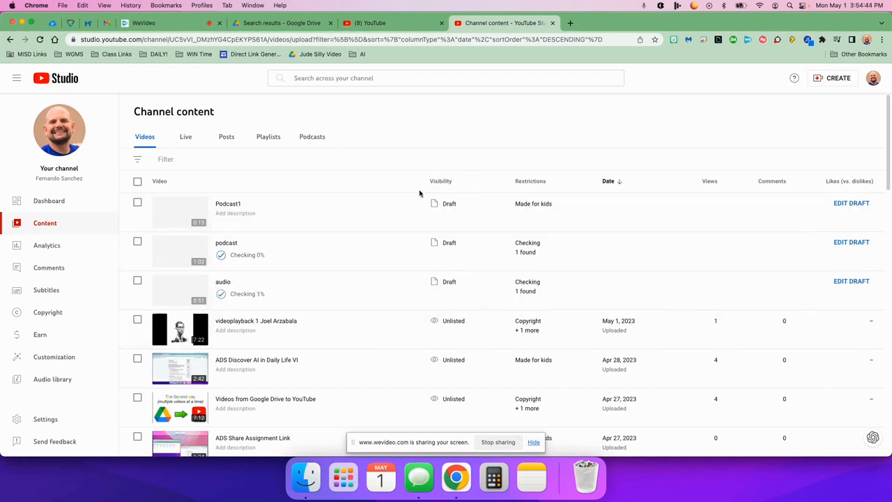
pyautogui.moveTo(474, 131)
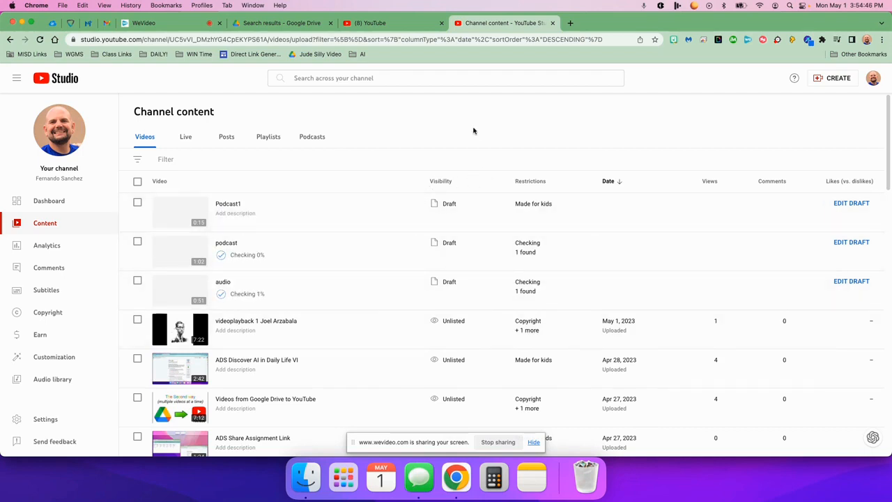
pyautogui.moveTo(441, 212)
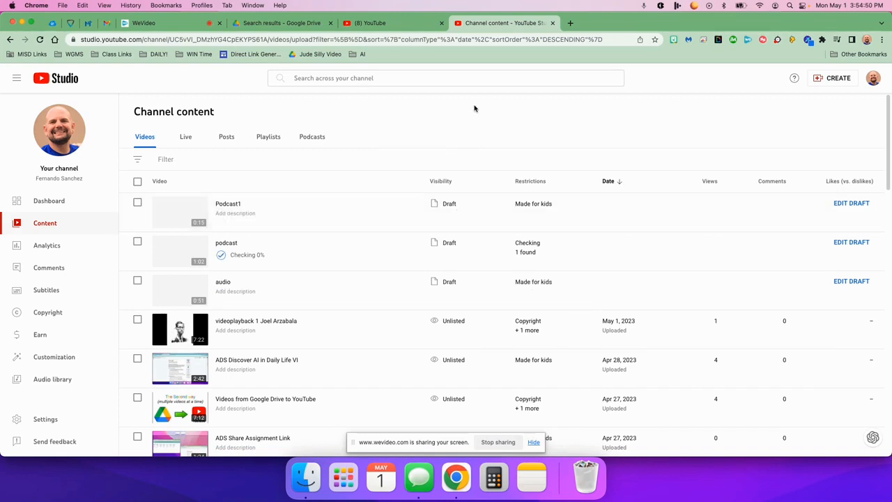
pyautogui.moveTo(229, 204)
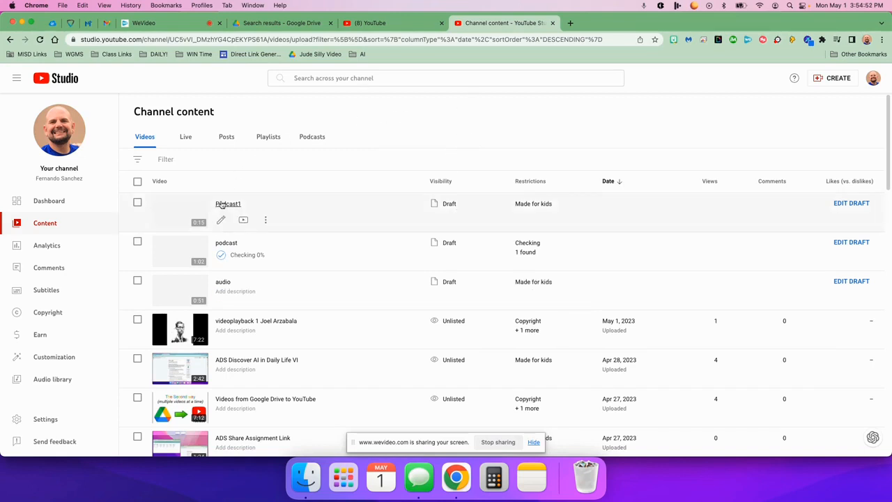
# Open the Podcast1 draft, review its Details and advance to the Visibility step with Unlisted chosen.
pyautogui.click(228, 204)
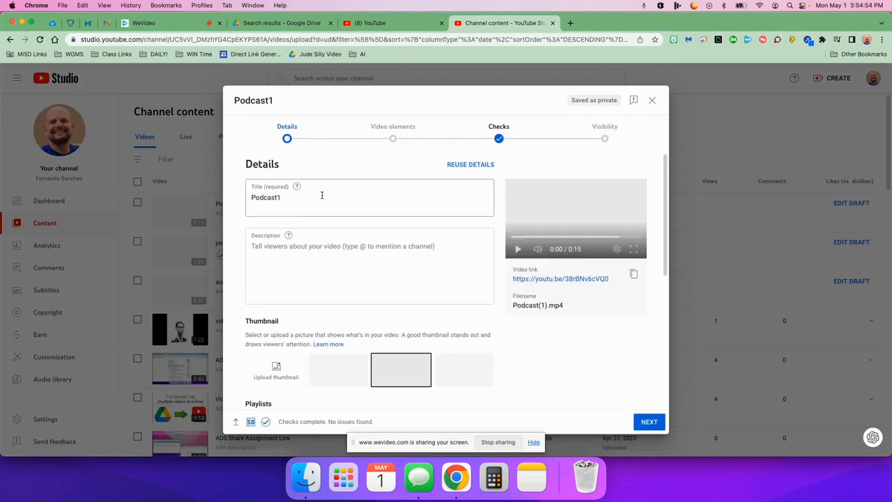
pyautogui.scroll(-3)
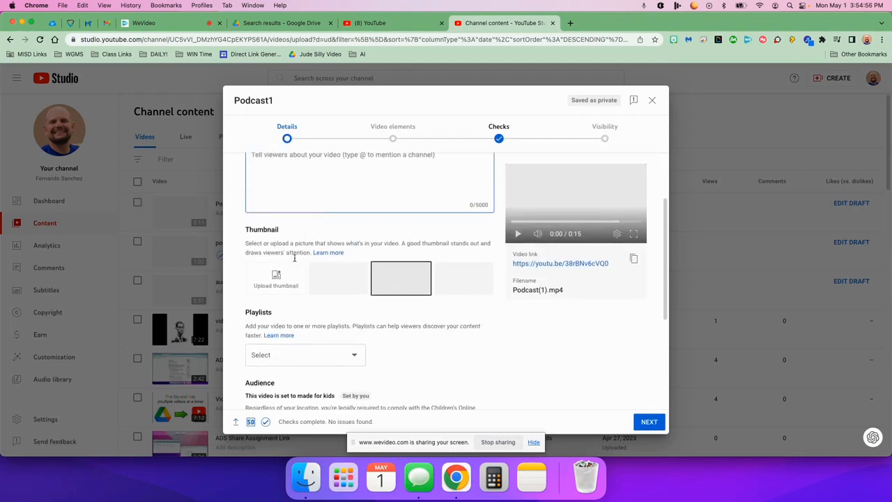
pyautogui.scroll(-3)
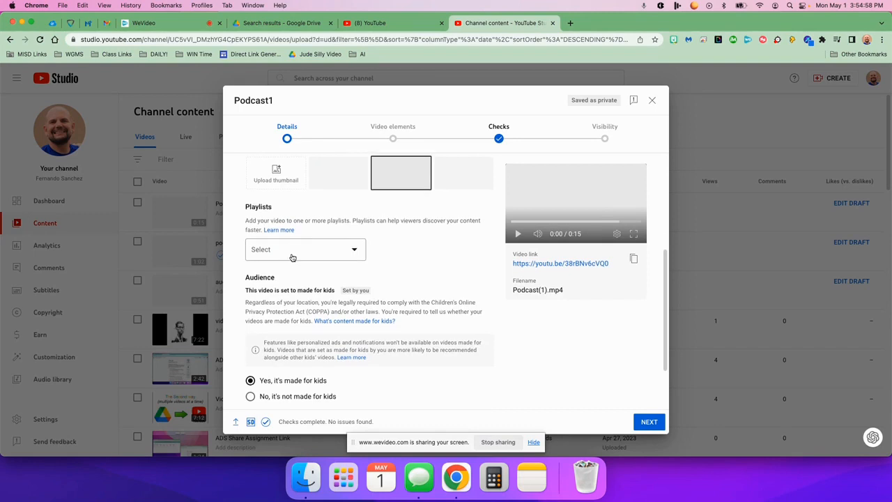
pyautogui.scroll(-3)
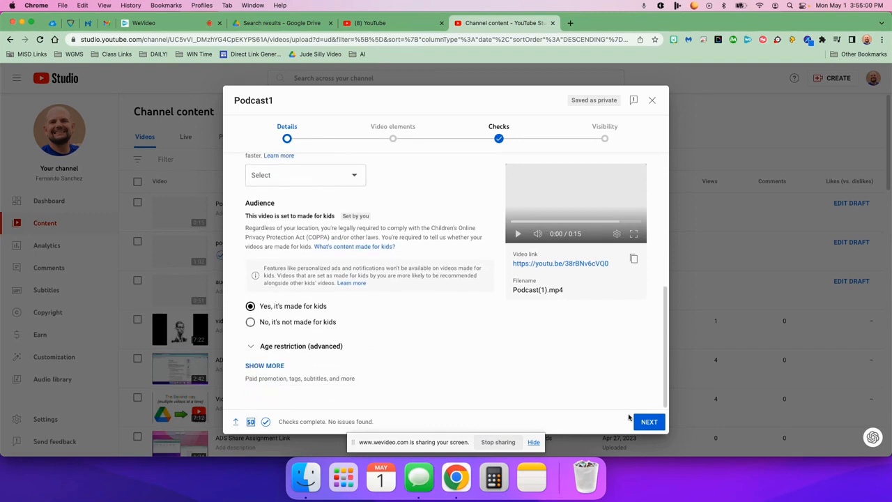
pyautogui.click(649, 421)
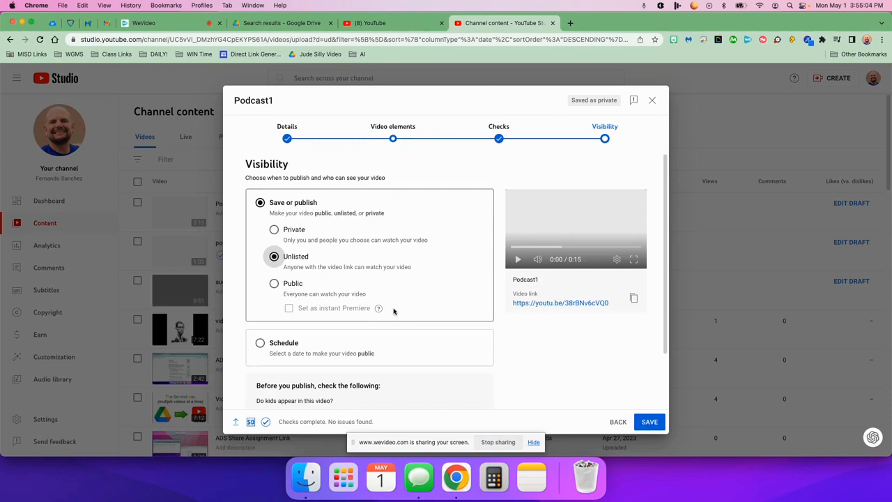
# Save Podcast1 as unlisted, close the confirmation and return to the YouTube home page.
pyautogui.click(650, 421)
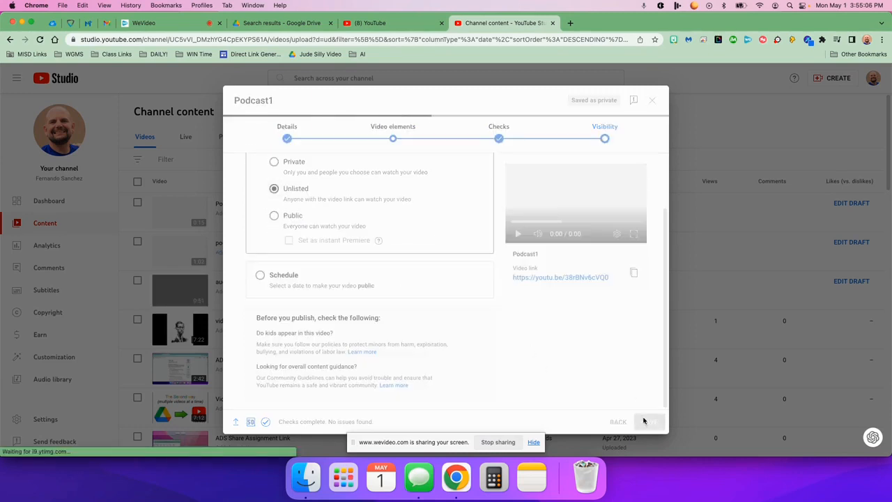
pyautogui.click(652, 421)
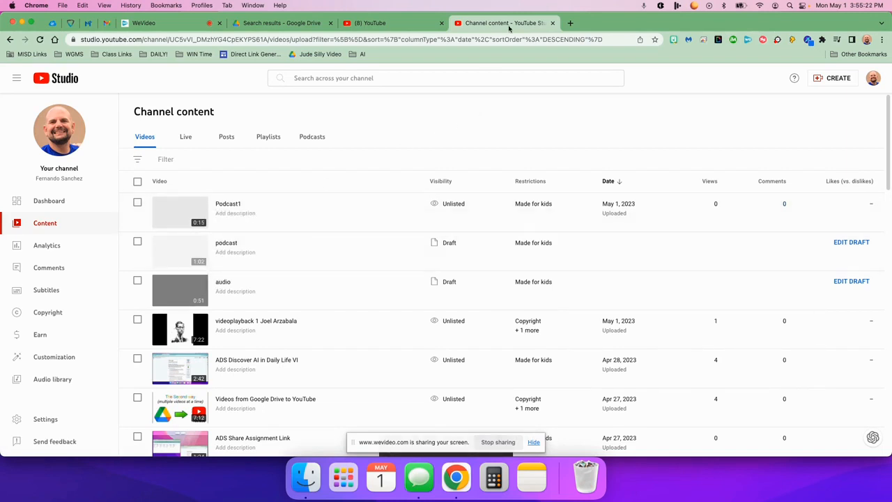
pyautogui.click(394, 22)
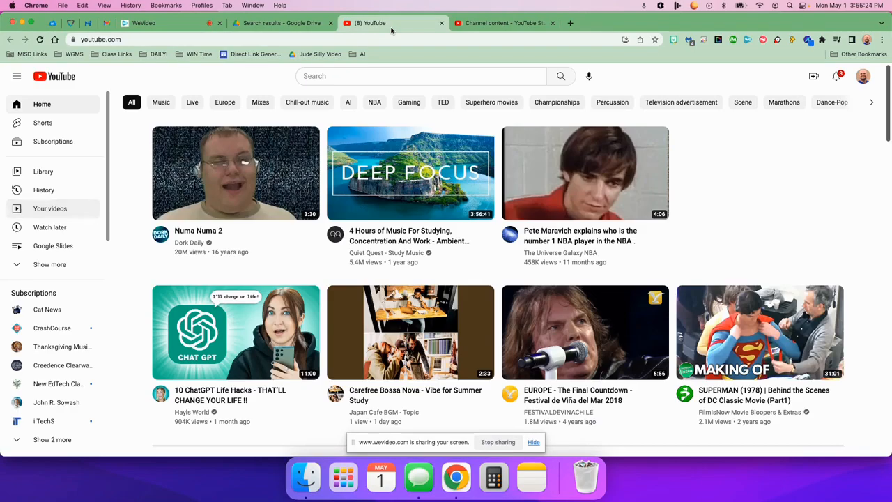